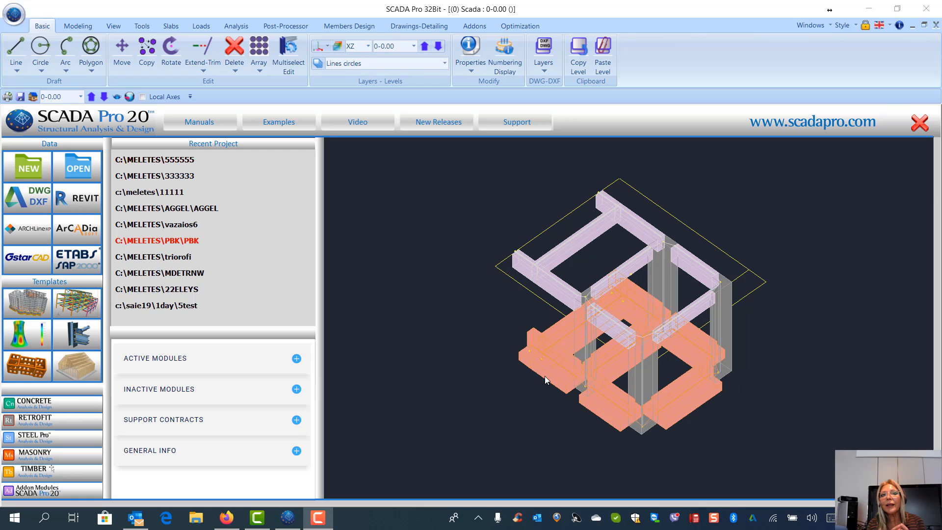
pyautogui.moveTo(28, 167)
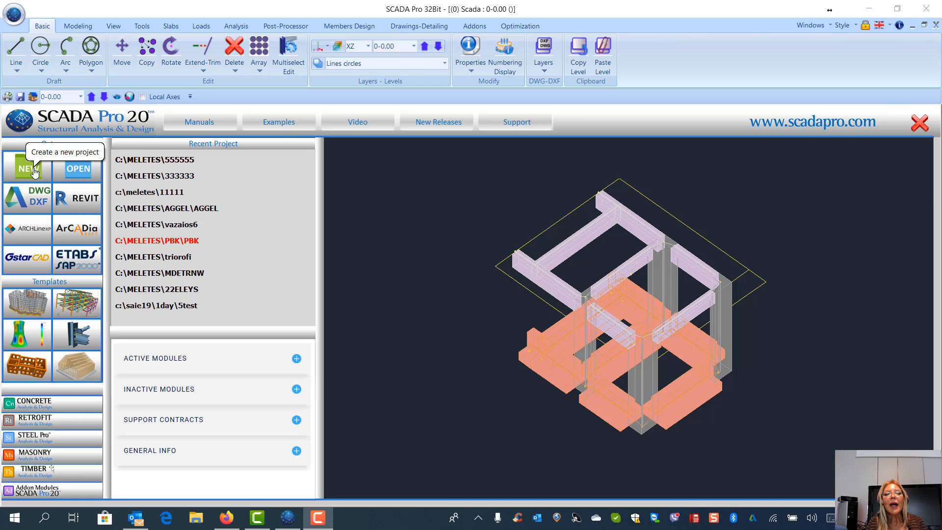
# Begin a new project from the start page's Data panel.
pyautogui.click(25, 168)
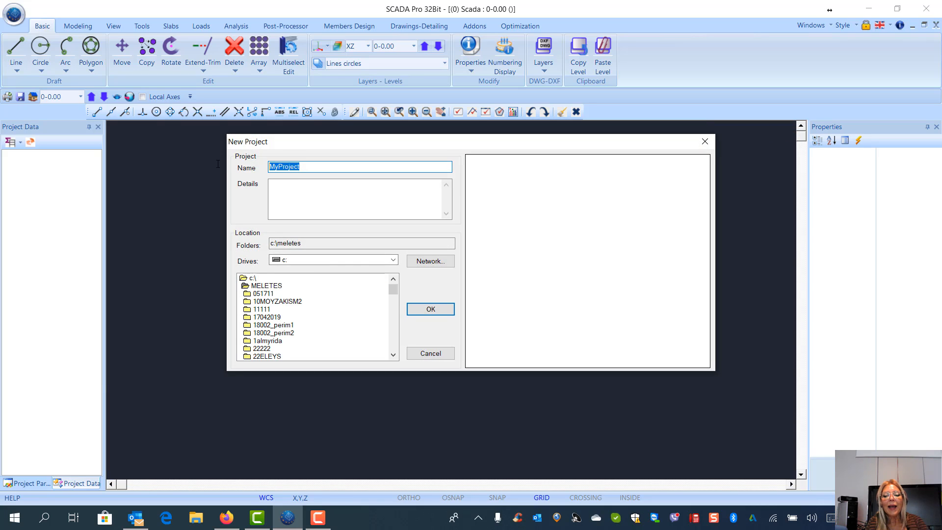
# Name the project 666666 in the meletes folder and accept the default Eurocode general parameters.
pyautogui.write('666666')
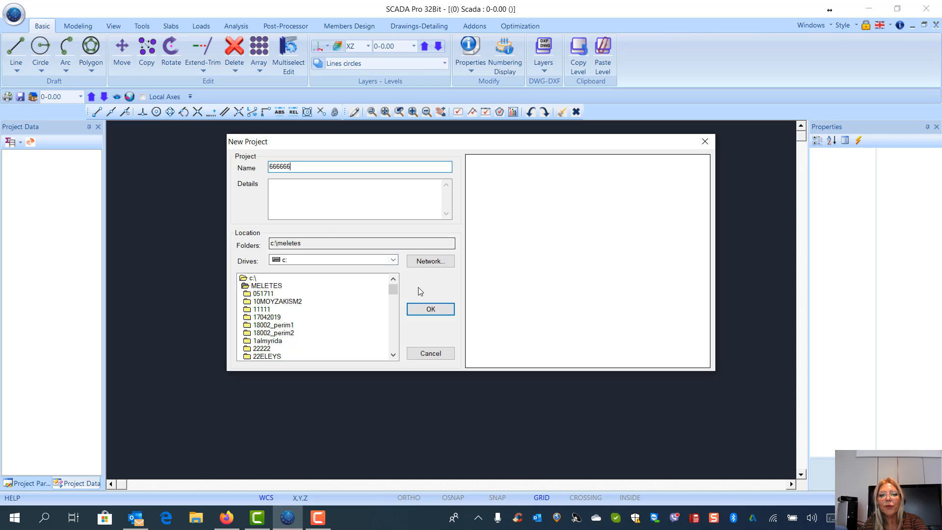
pyautogui.click(430, 309)
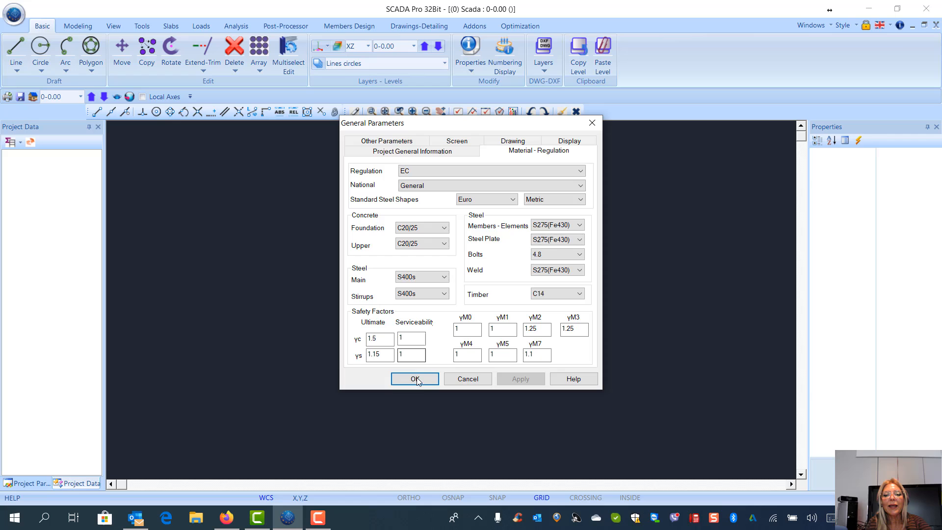
pyautogui.click(414, 378)
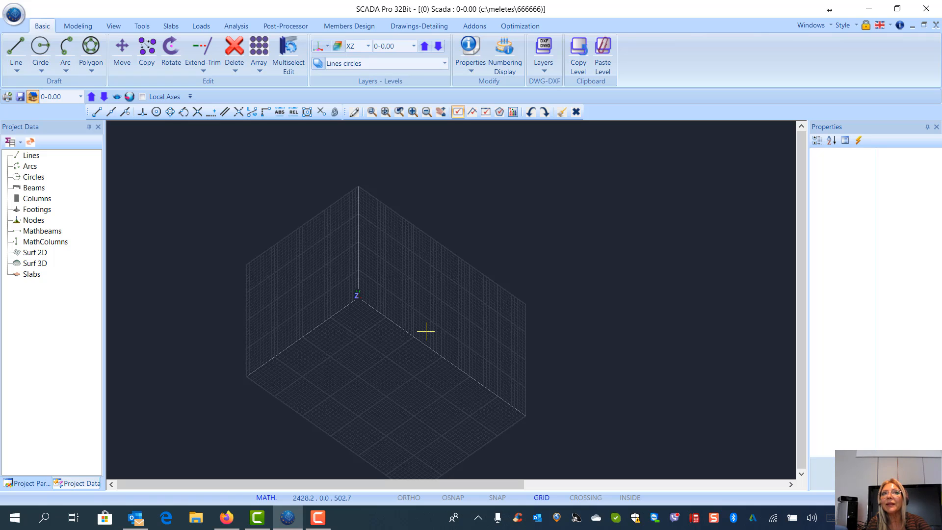
# Import steel3DEN.dwg from the DESIGN folder so the 3D steel frame appears.
pyautogui.click(13, 13)
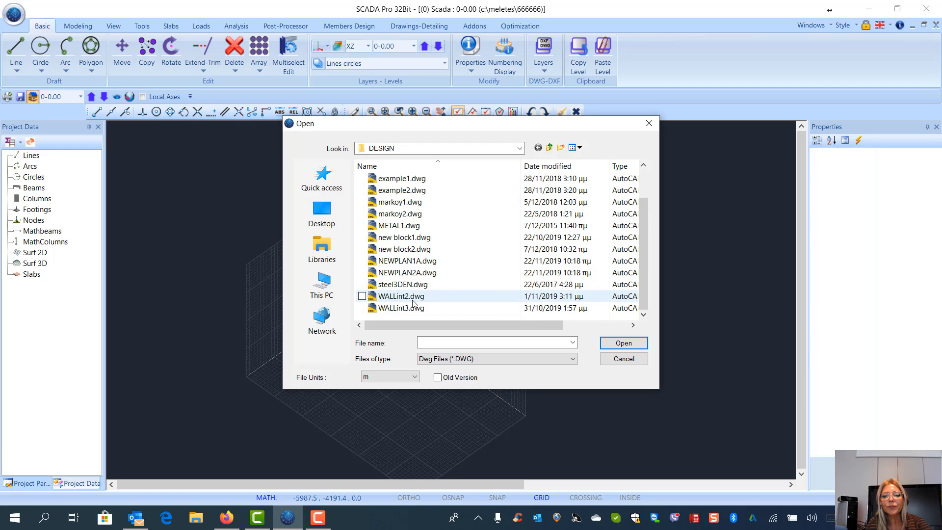
pyautogui.click(402, 284)
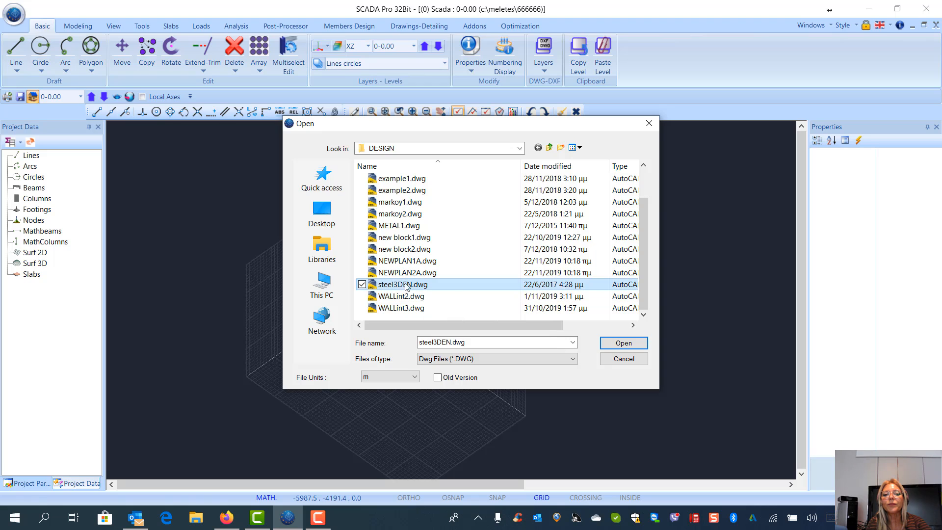
pyautogui.click(623, 342)
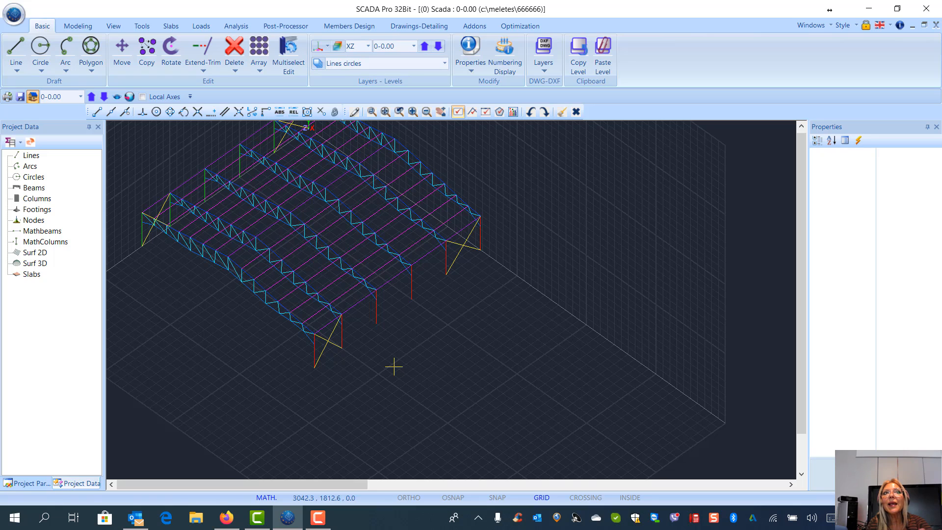
pyautogui.moveTo(510, 287)
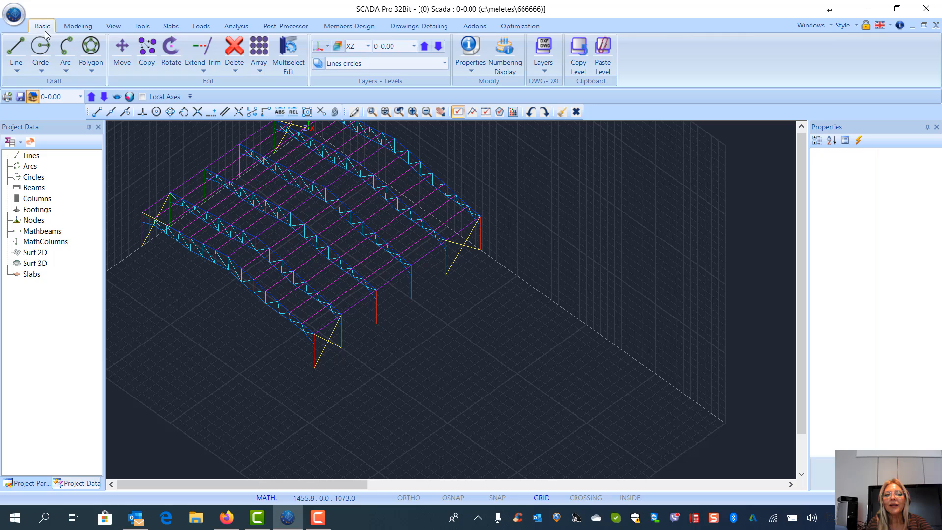
# Show the imported file's layers and select both column layers col1 and col2.
pyautogui.click(543, 71)
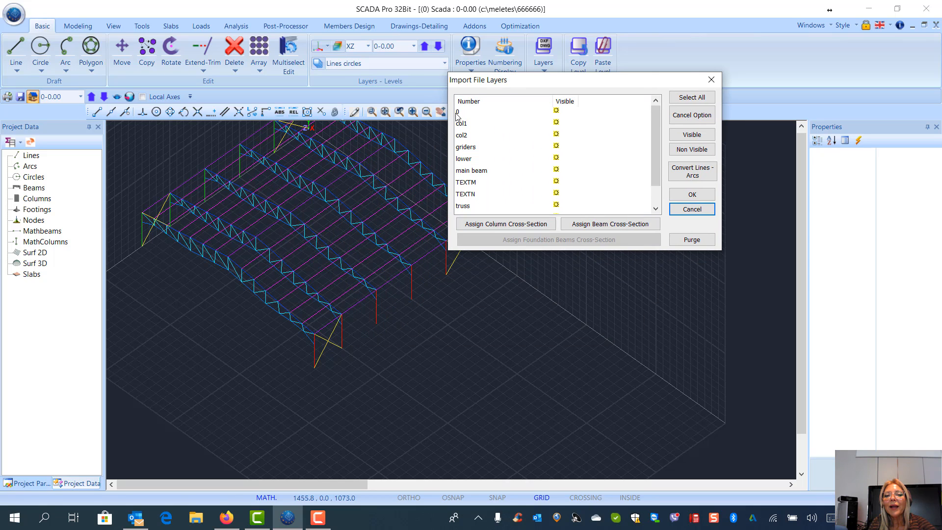
pyautogui.moveTo(462, 134)
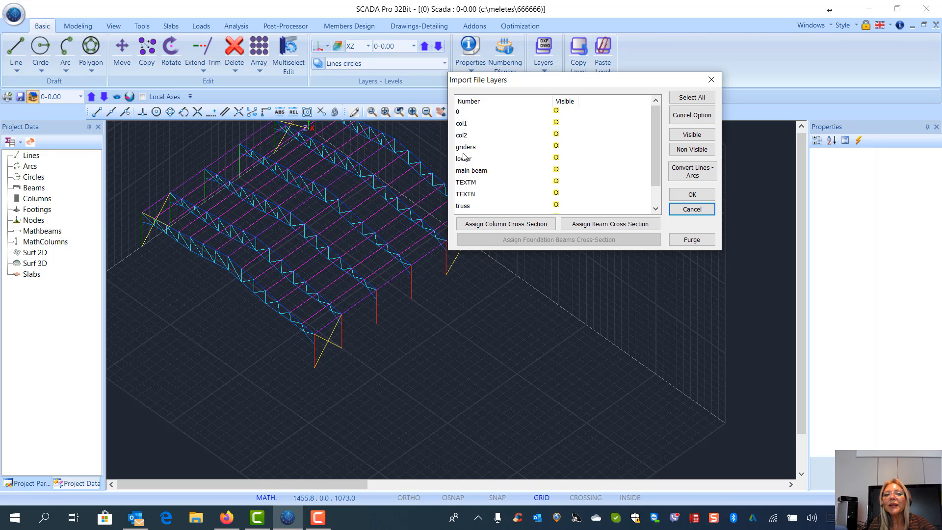
pyautogui.moveTo(464, 152)
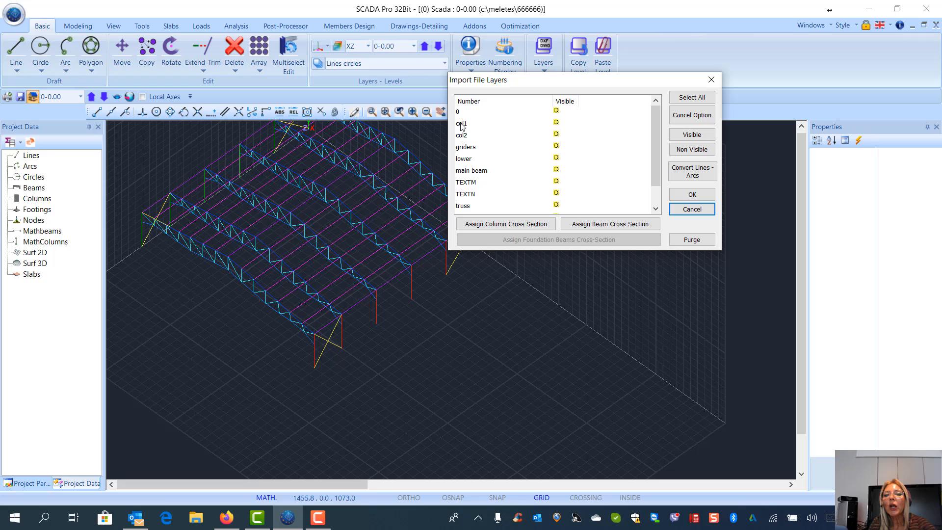
pyautogui.click(474, 124)
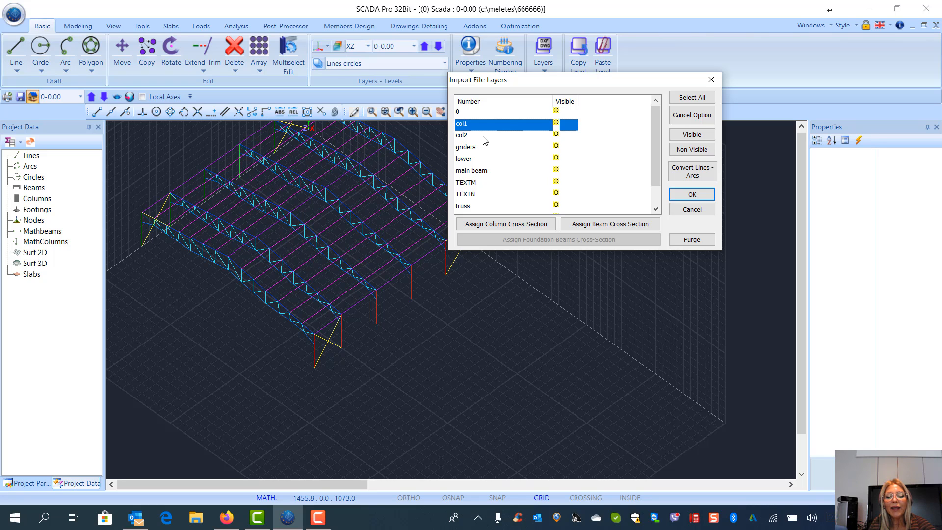
pyautogui.click(461, 134)
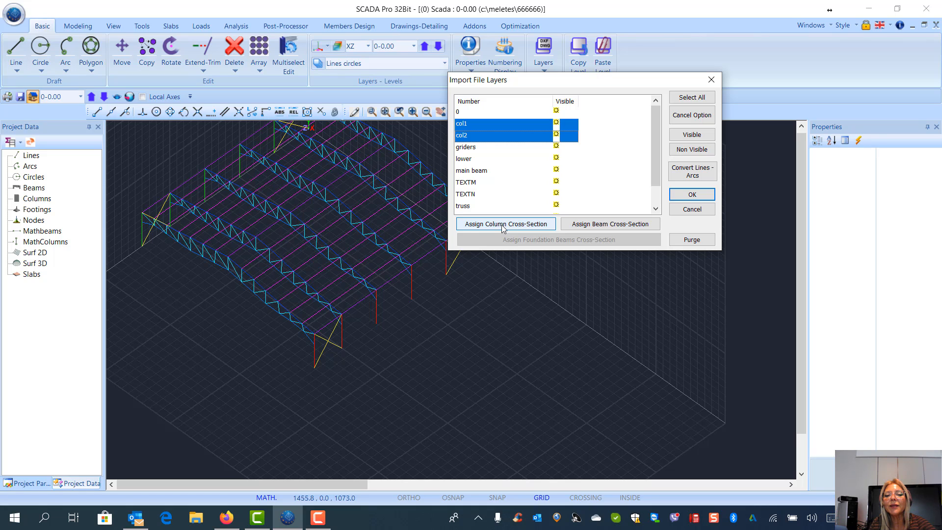
# Assign col1 and col2 a Steel Standard S275 IPE 200 column section rotated 90 degrees.
pyautogui.click(504, 224)
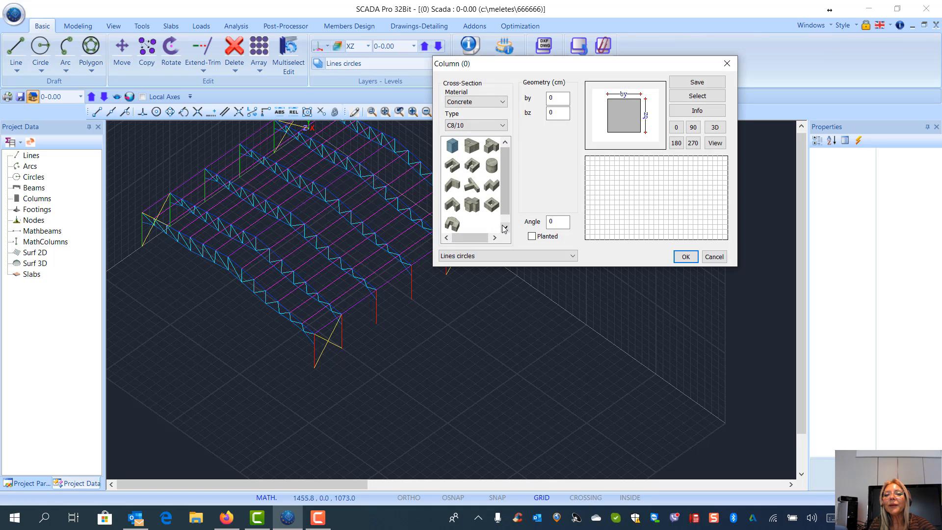
pyautogui.click(503, 101)
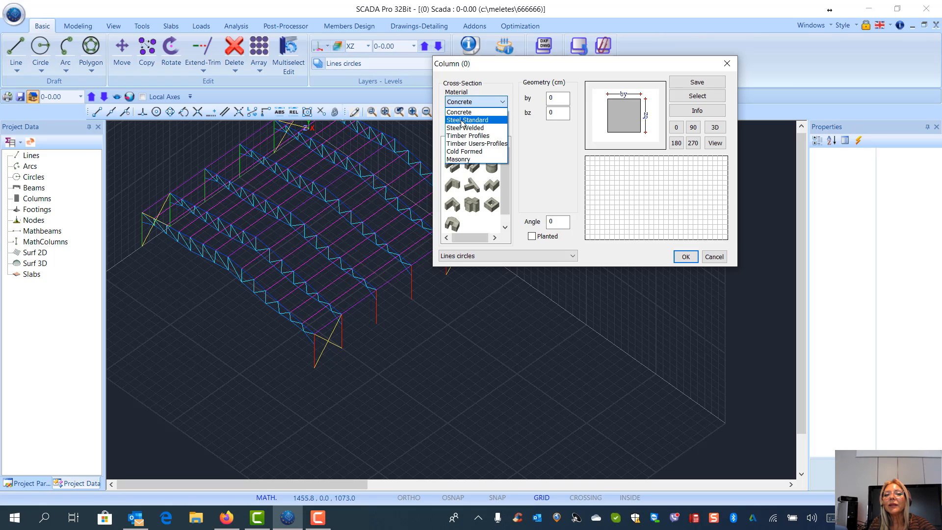
pyautogui.click(470, 120)
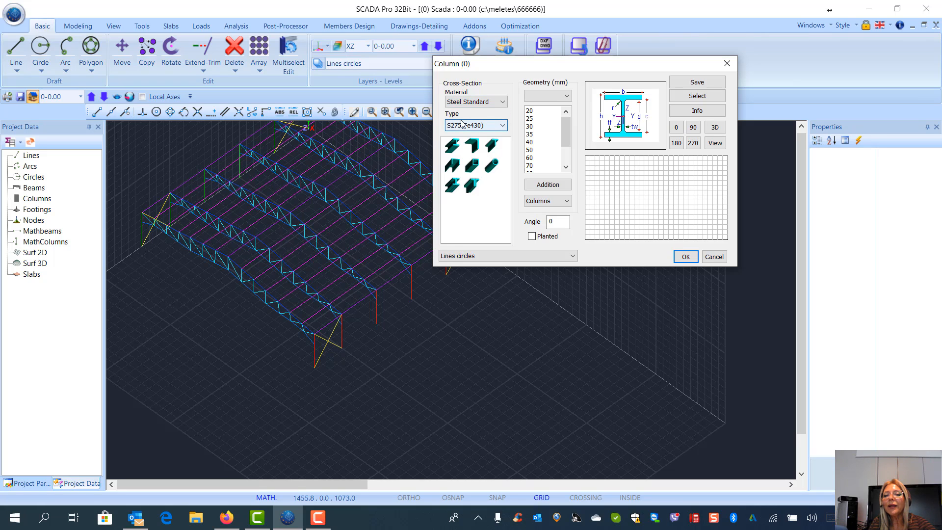
pyautogui.click(475, 125)
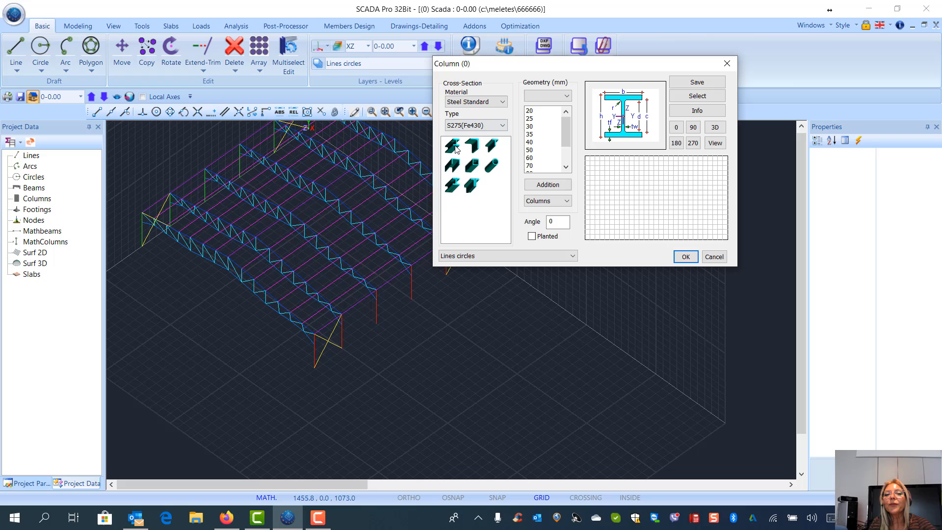
pyautogui.click(563, 95)
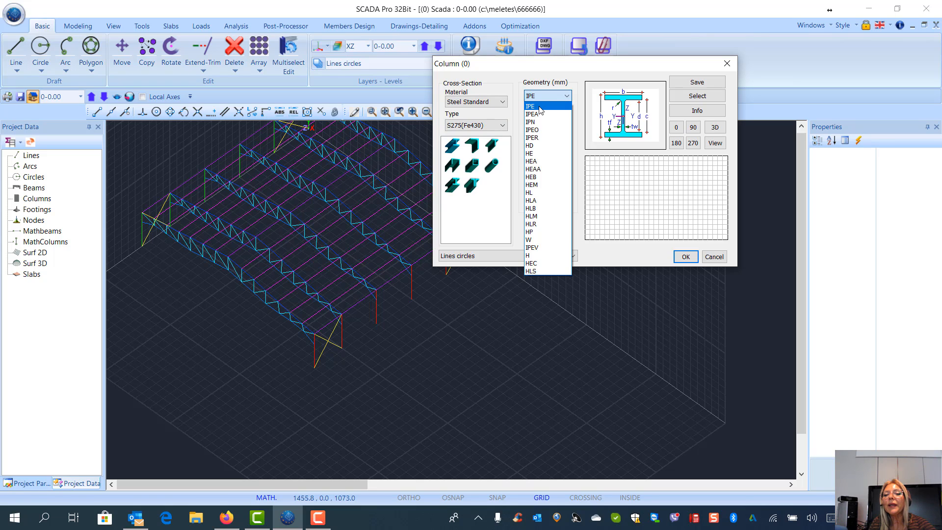
pyautogui.click(531, 105)
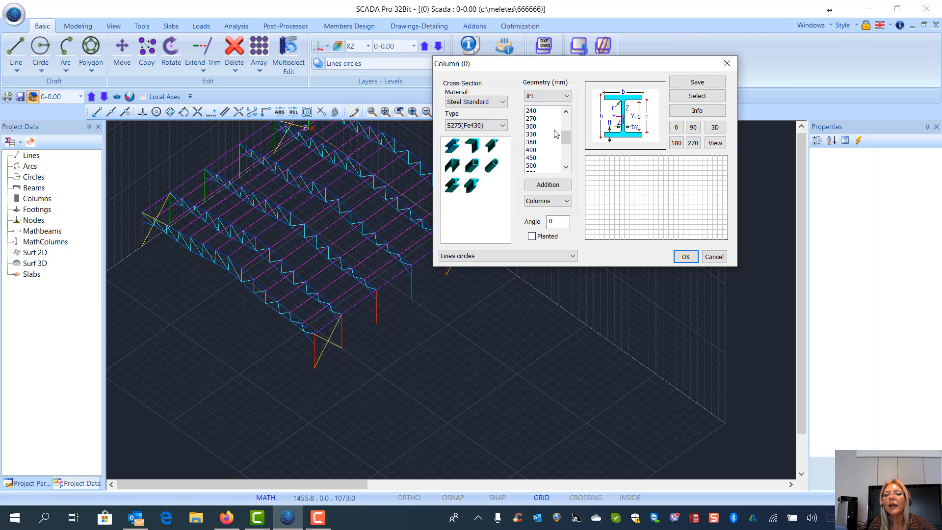
pyautogui.click(530, 111)
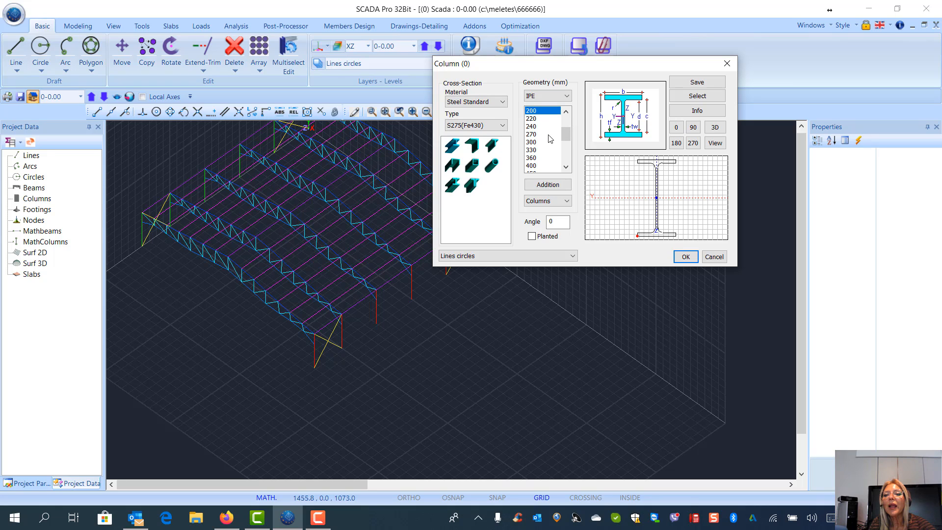
pyautogui.click(693, 127)
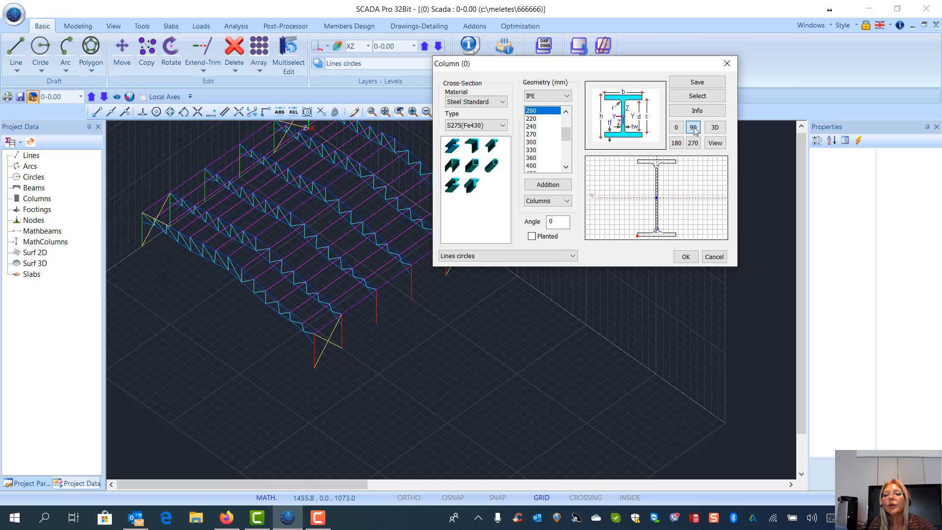
pyautogui.click(676, 127)
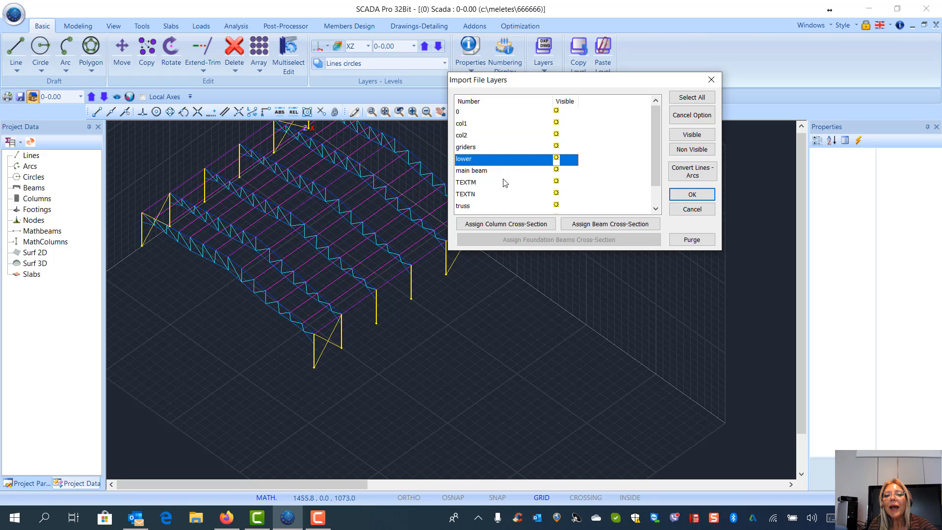
# Assign the main beam layer a Steel Standard S275 IPE 120 beam section.
pyautogui.scroll(-3)
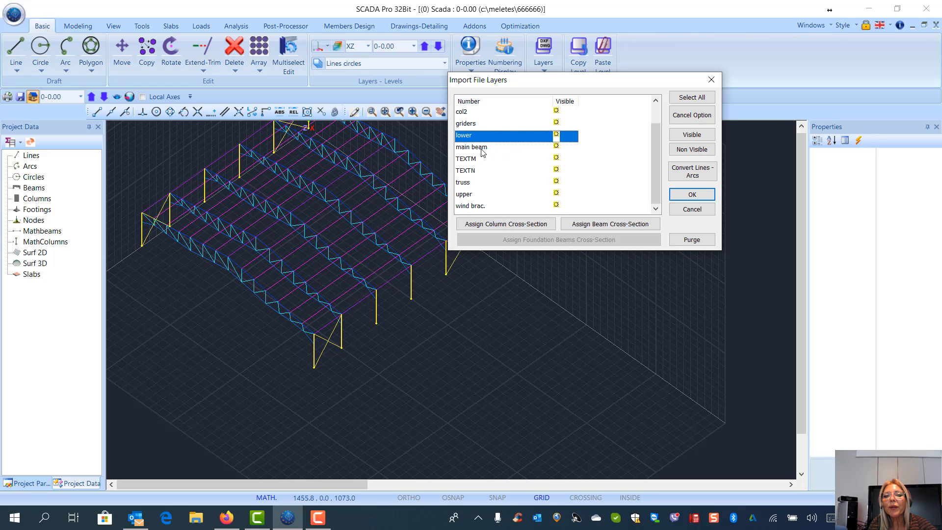
pyautogui.click(471, 147)
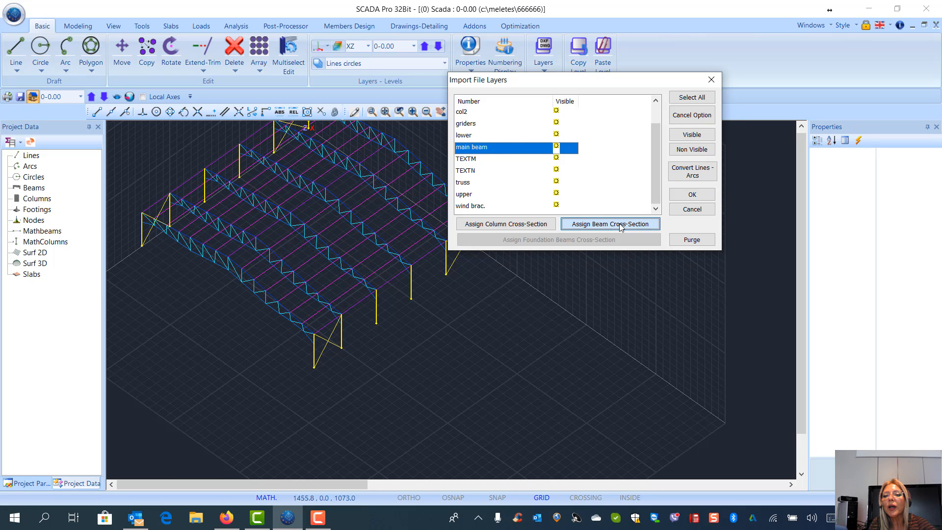
pyautogui.click(609, 223)
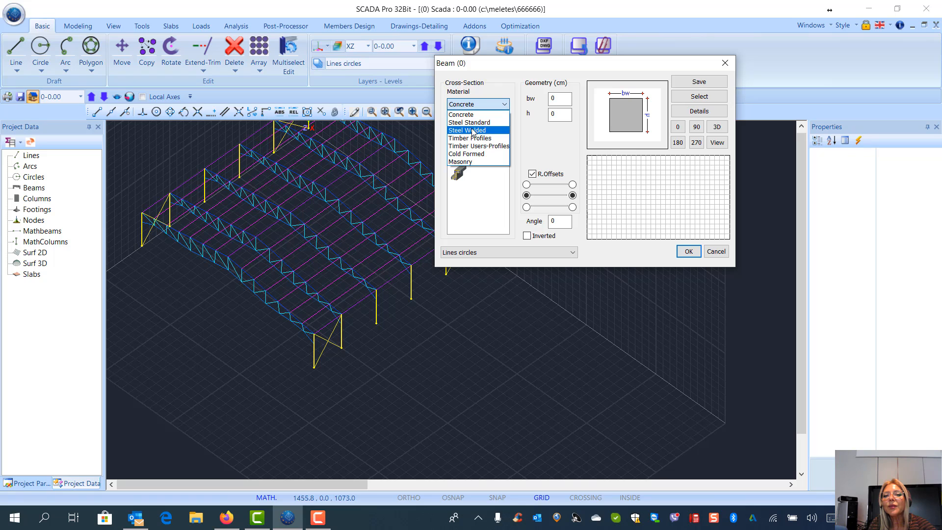
pyautogui.click(470, 122)
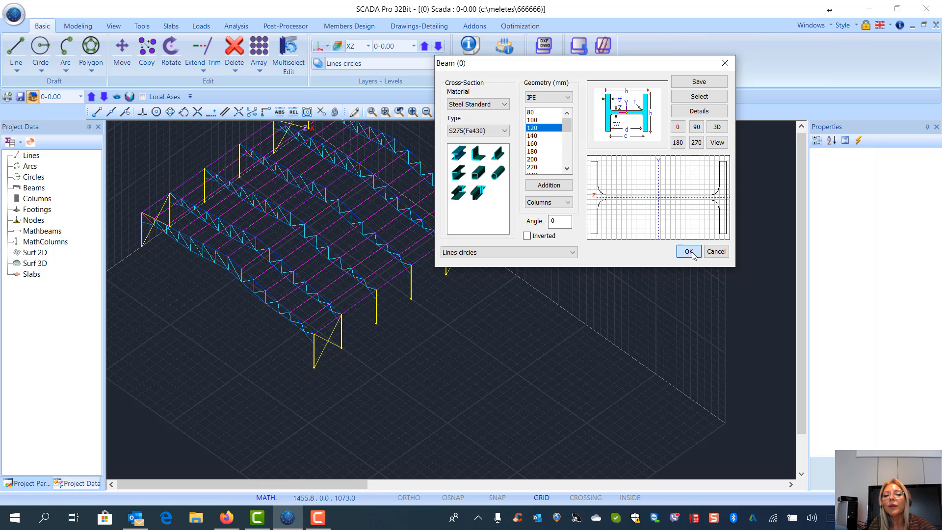
pyautogui.click(688, 251)
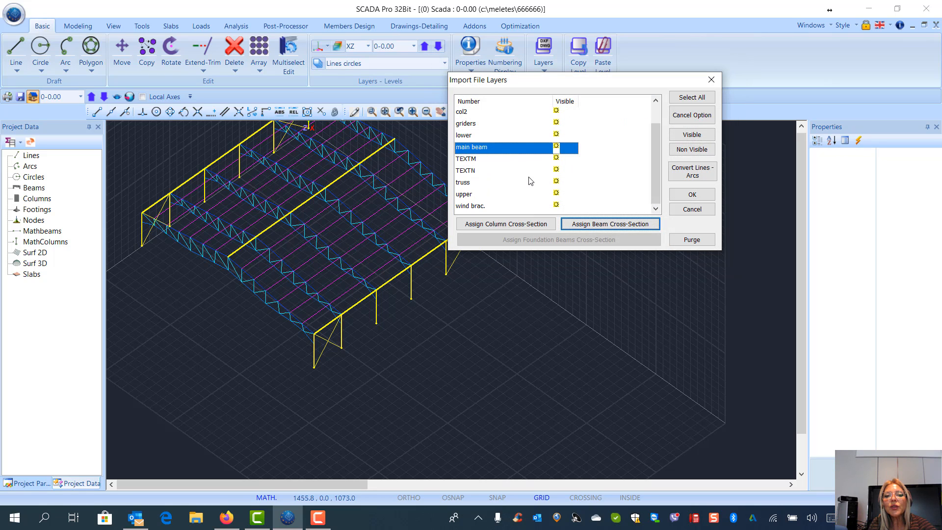
# Confirm the layer assignments so only the yellow column and main-beam frames remain.
pyautogui.click(691, 194)
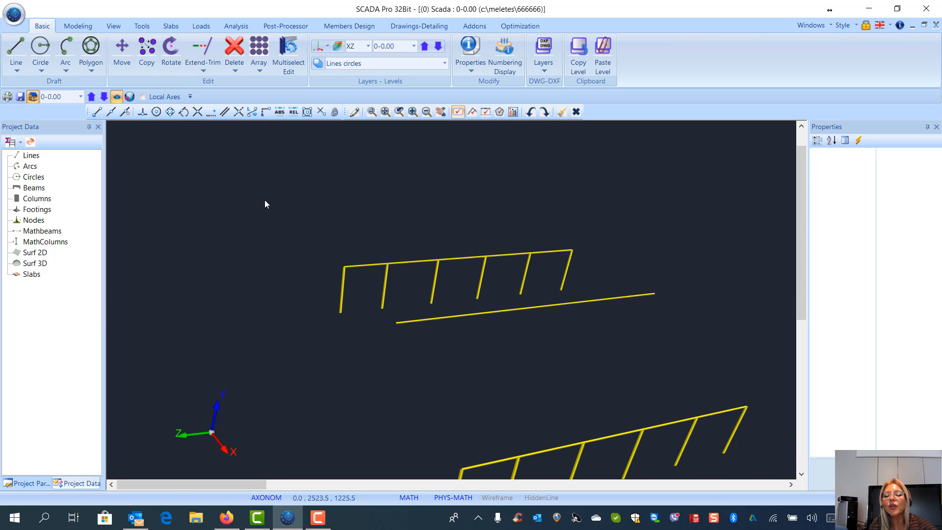
pyautogui.moveTo(528, 410)
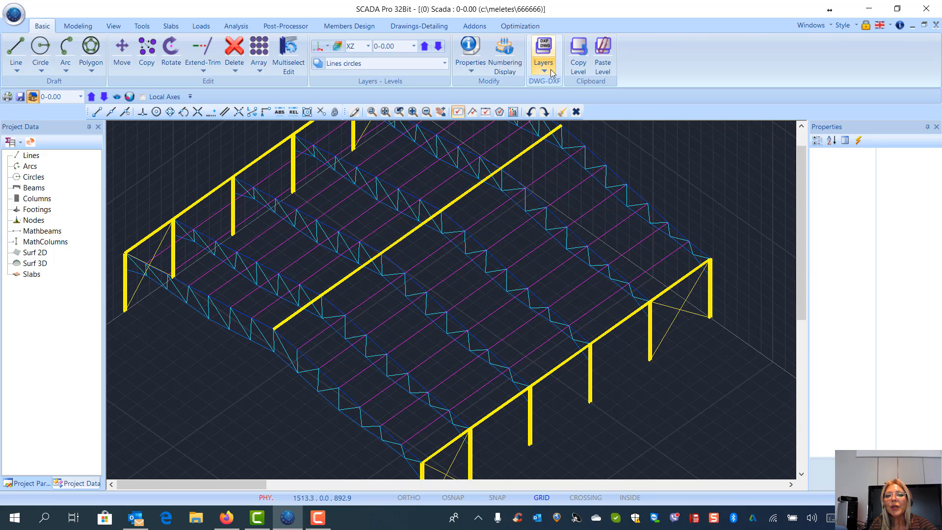
# Select the griders layer and bring up its beam cross-section settings.
pyautogui.click(543, 54)
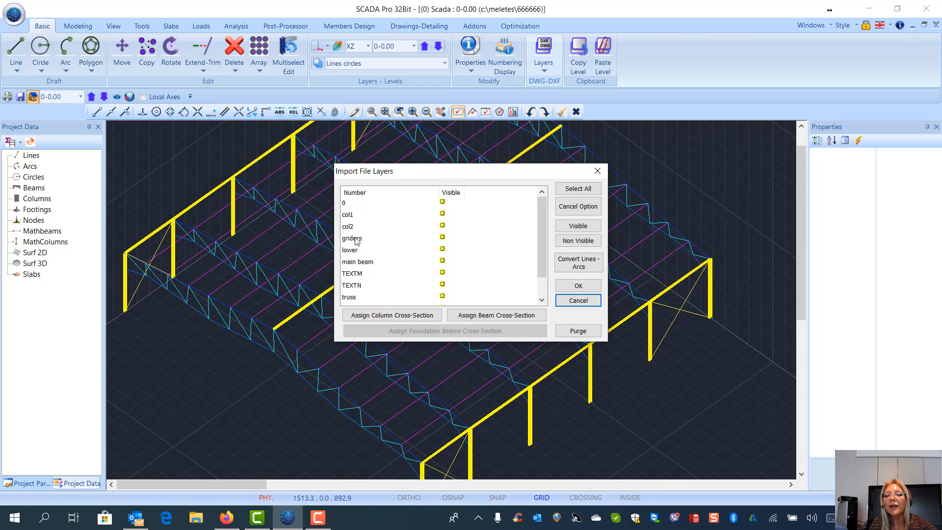
pyautogui.click(352, 238)
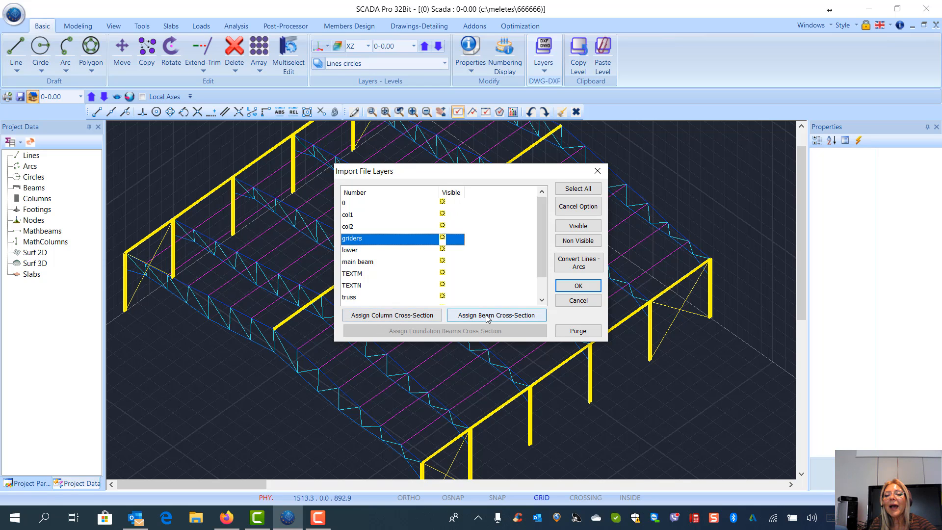
pyautogui.click(497, 315)
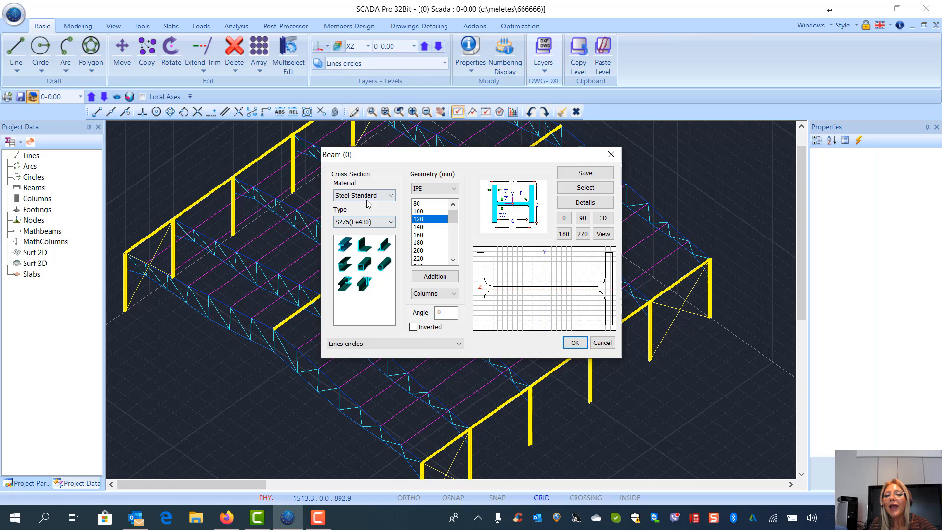
# Preview Cold Formed, Steel Welded and Concrete C20/25 section materials for the girders.
pyautogui.click(391, 196)
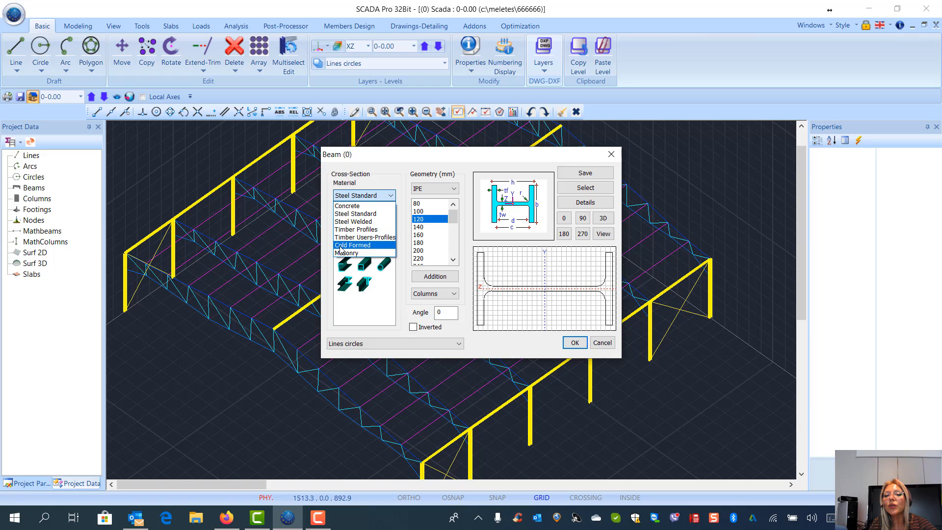
pyautogui.click(353, 244)
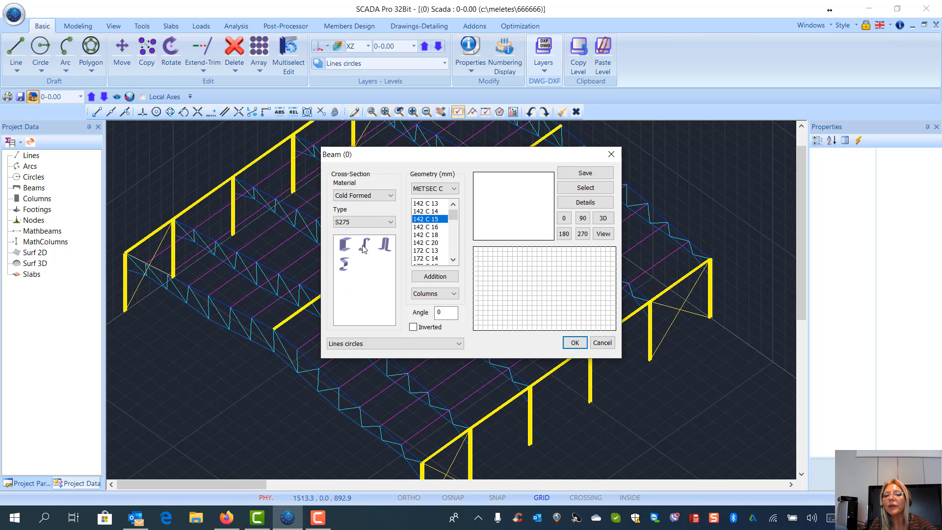
pyautogui.click(391, 195)
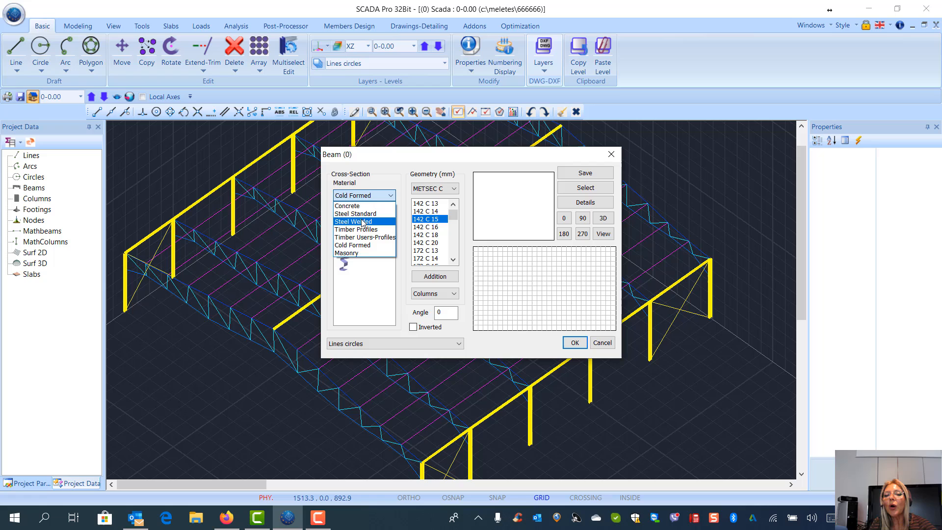
pyautogui.click(354, 221)
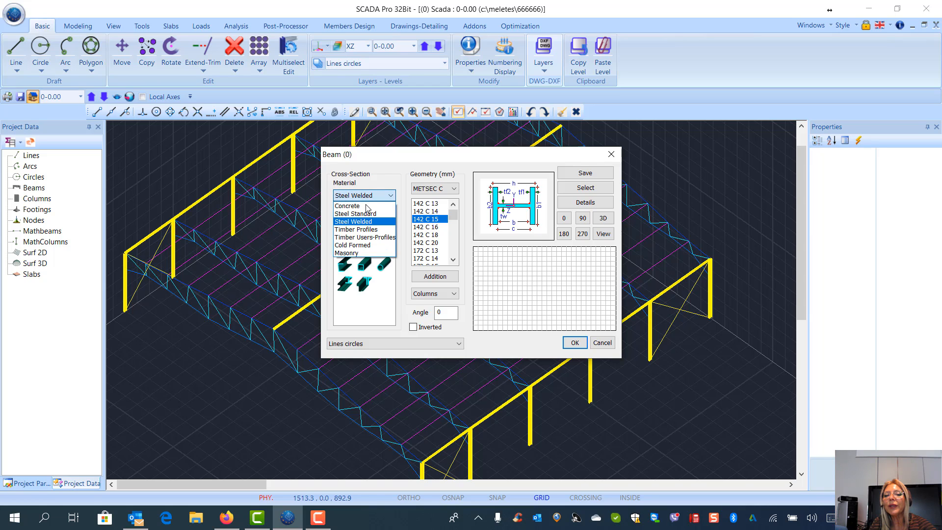
pyautogui.click(348, 205)
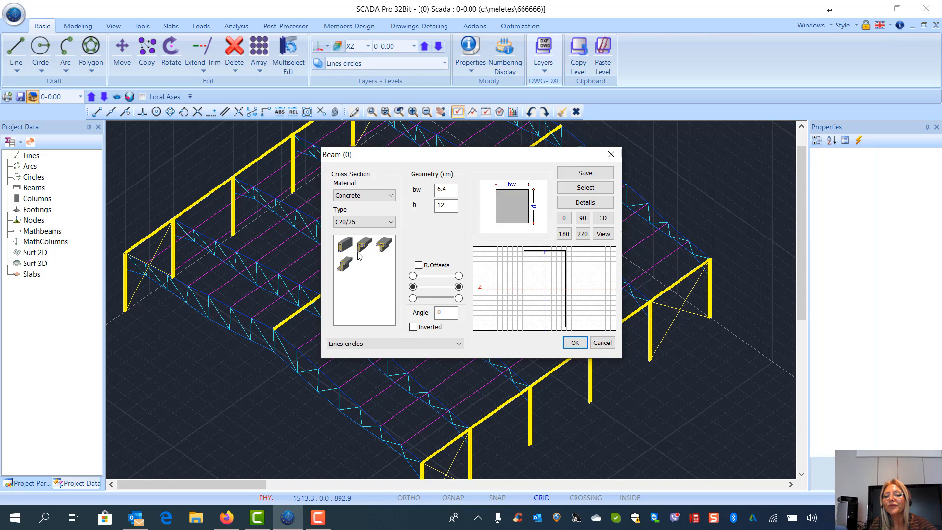